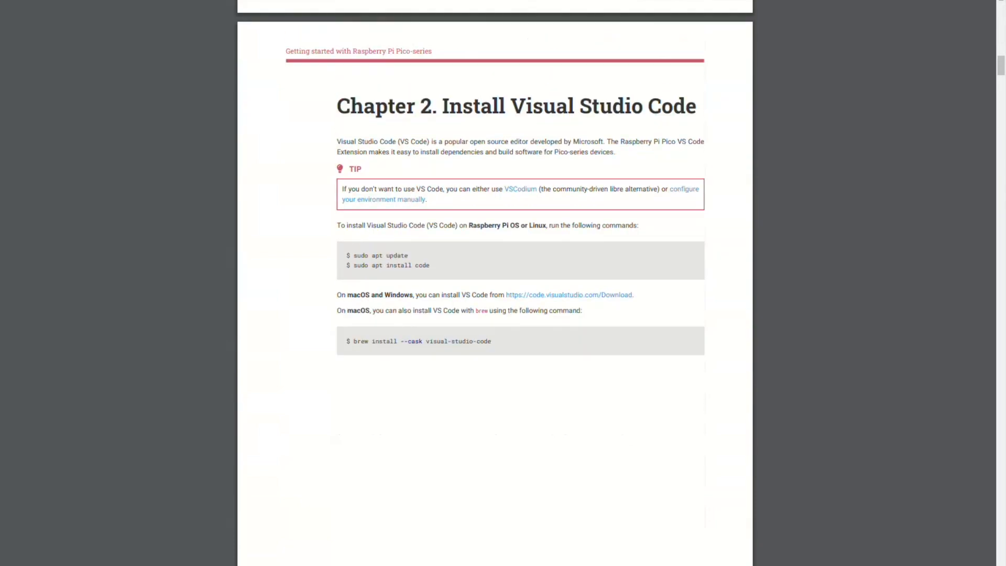
Scroll down through the Pico-series getting-started guide's setup chapters.
scroll("down", 3)
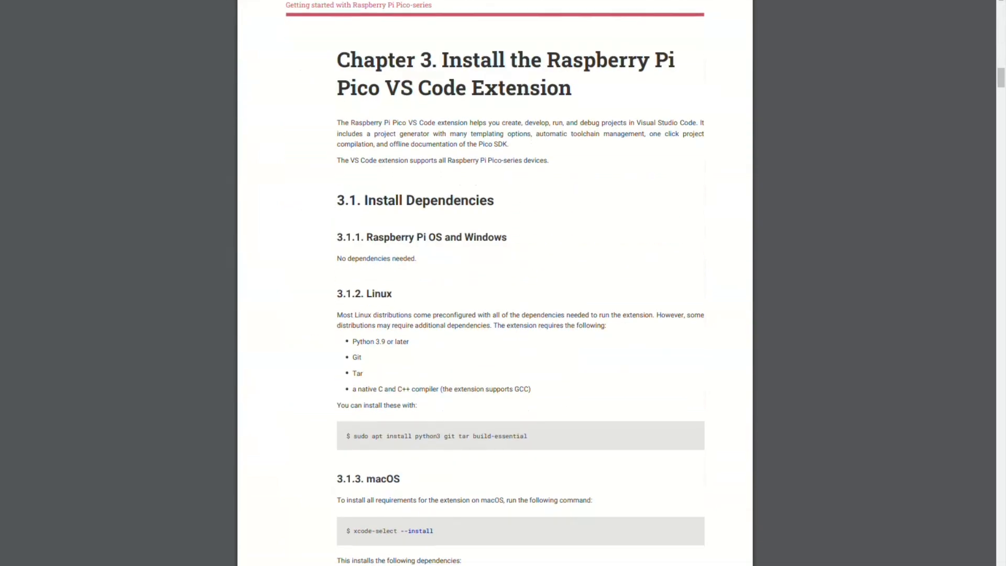
scroll("down", 3)
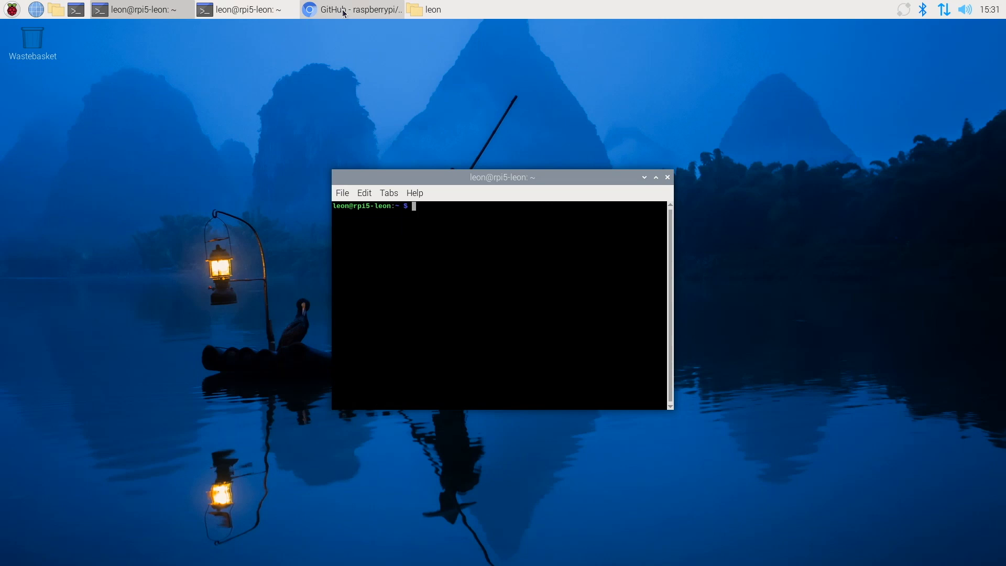
Clone the pico-sdk repository from its GitHub address into the home folder.
left_click(353, 9)
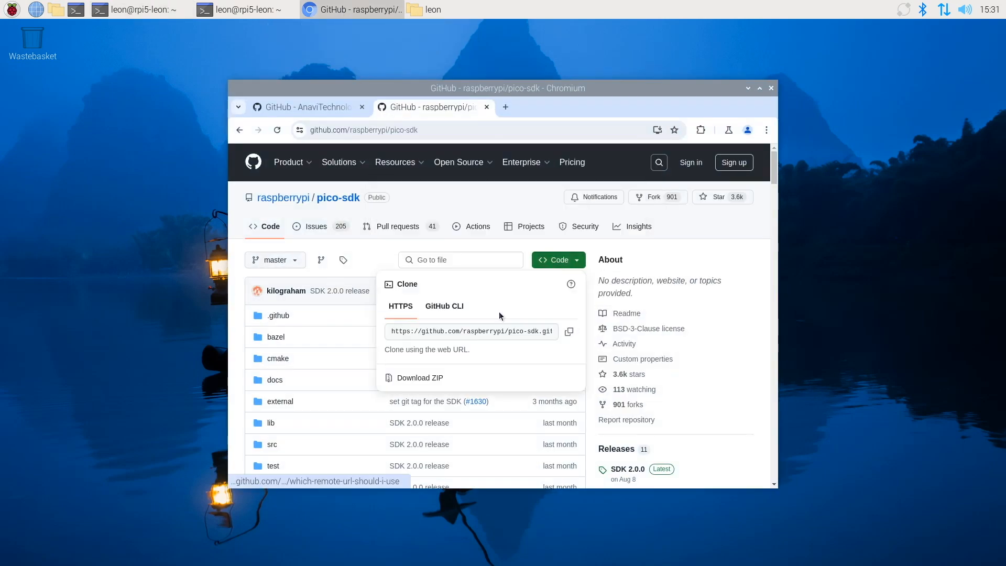
left_click(136, 10)
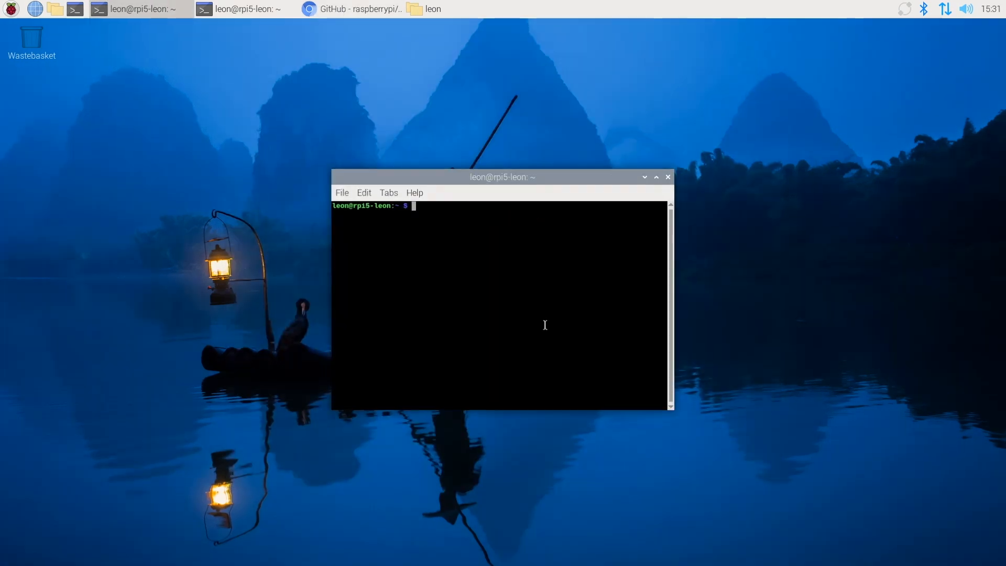
type("git clone https://github.com/raspberrypi/pico-sdk.git")
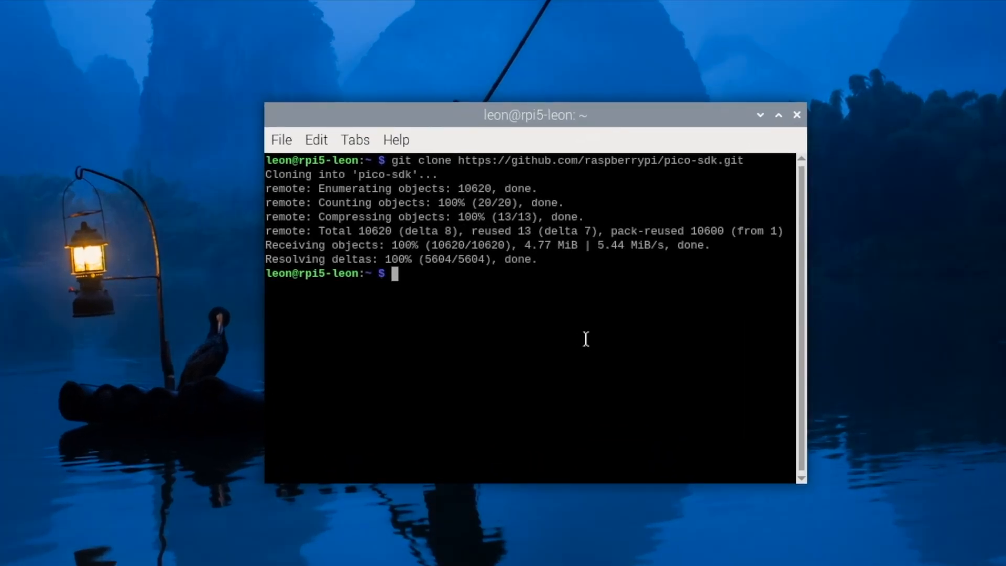
Export PICO_SDK_PATH=/home/leon/pico-sdk/ for the build environment.
type("export")
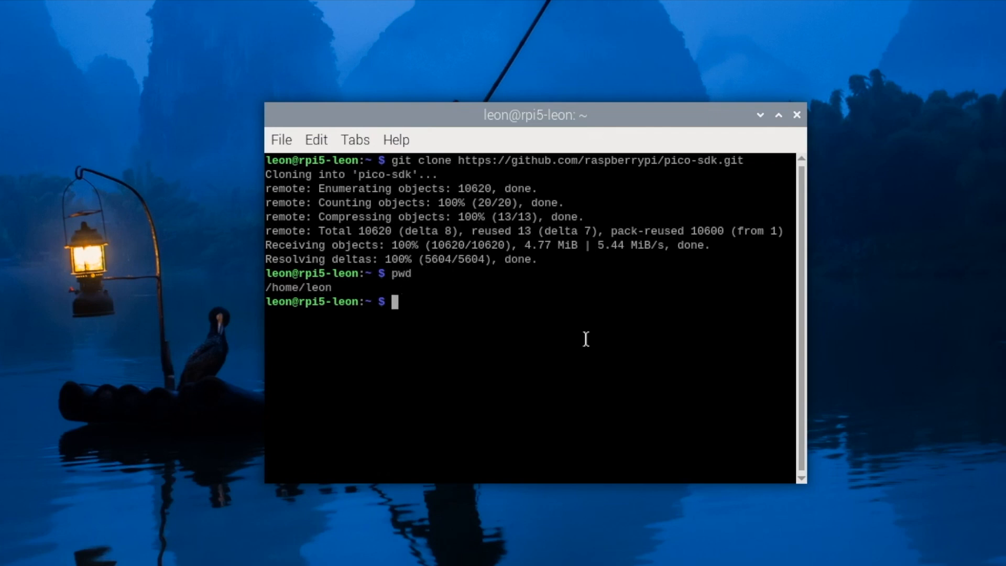
type("export PIC")
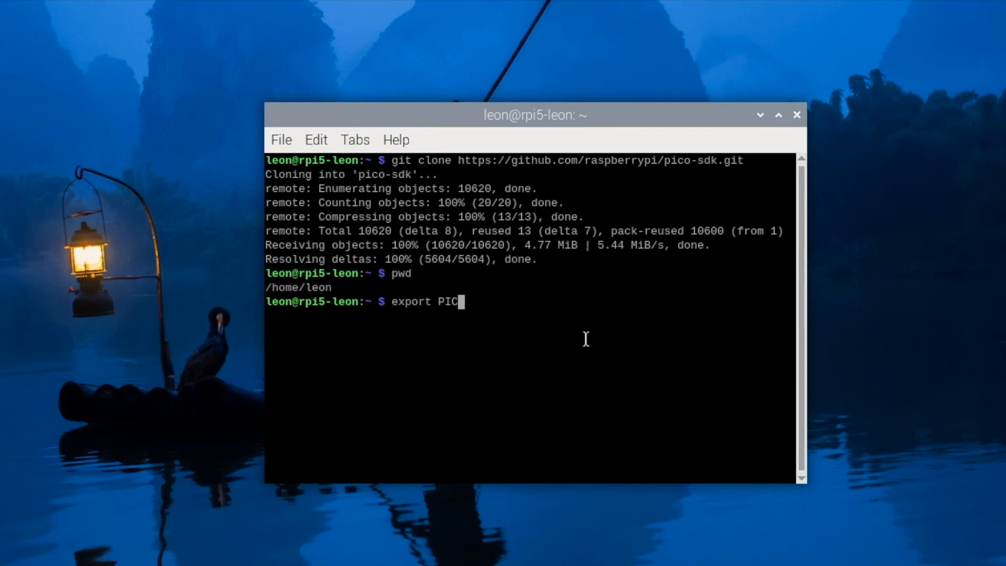
type("O_SDK_PATH")
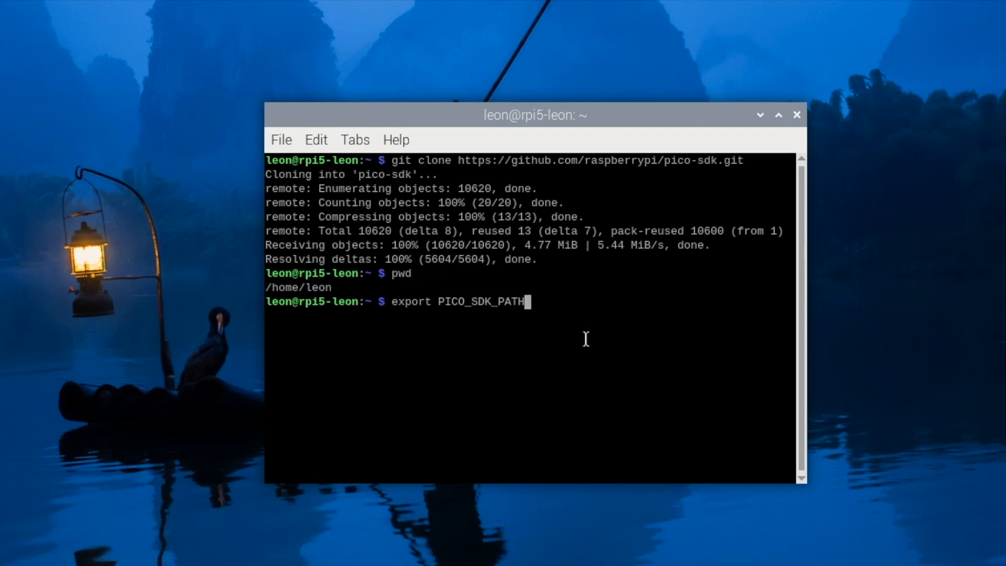
type("=/home/leon/")
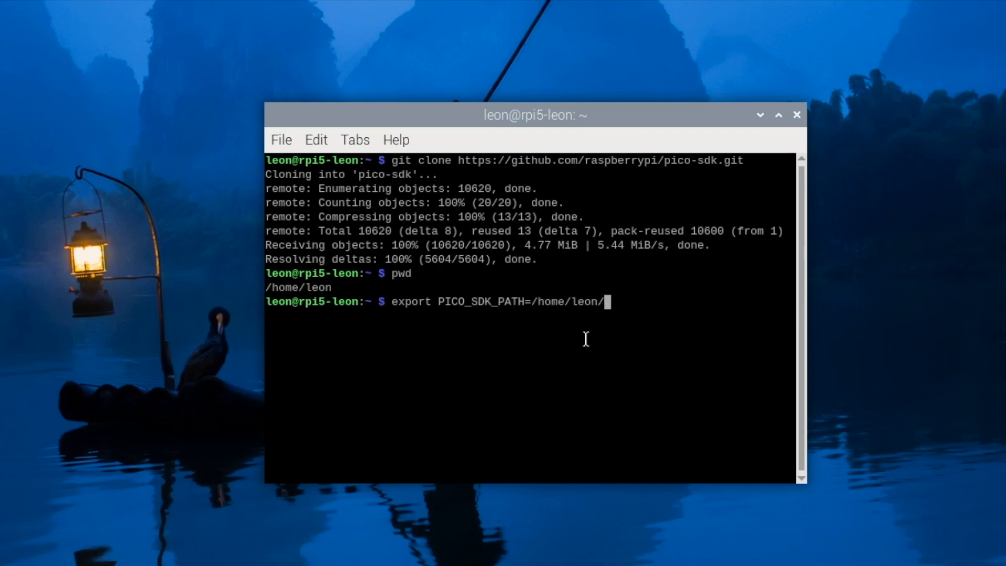
type("pico-sdk/")
type("git submodule")
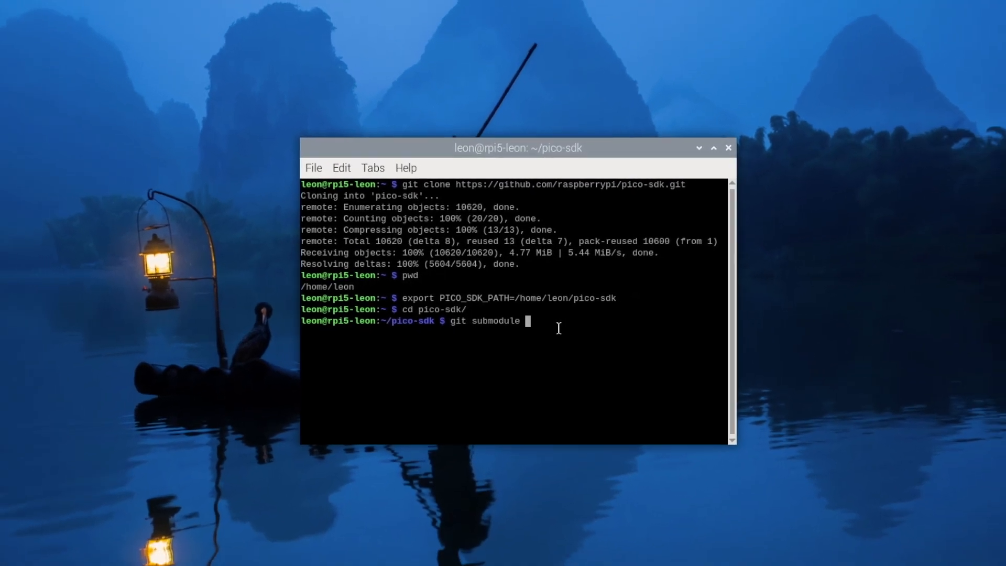
type("update --init")
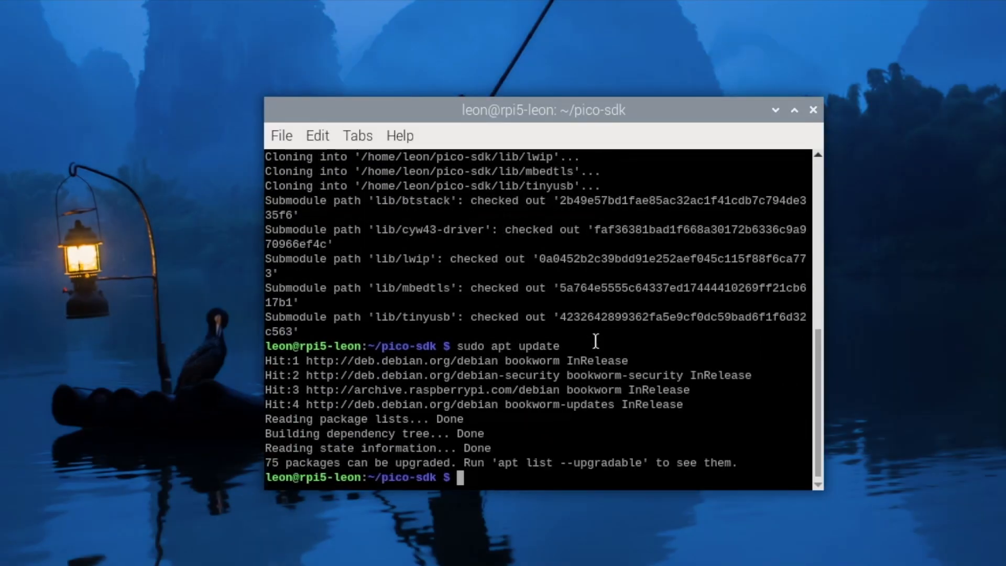
Install cmake, gcc-arm-none-eabi and build-essential with sudo apt install.
type("sudo apt install")
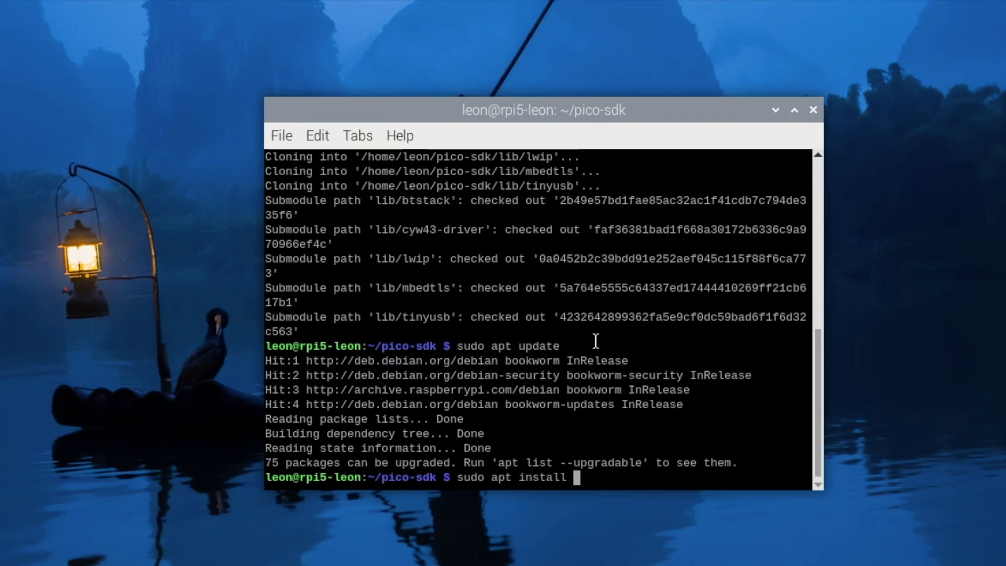
type("cmake gcc")
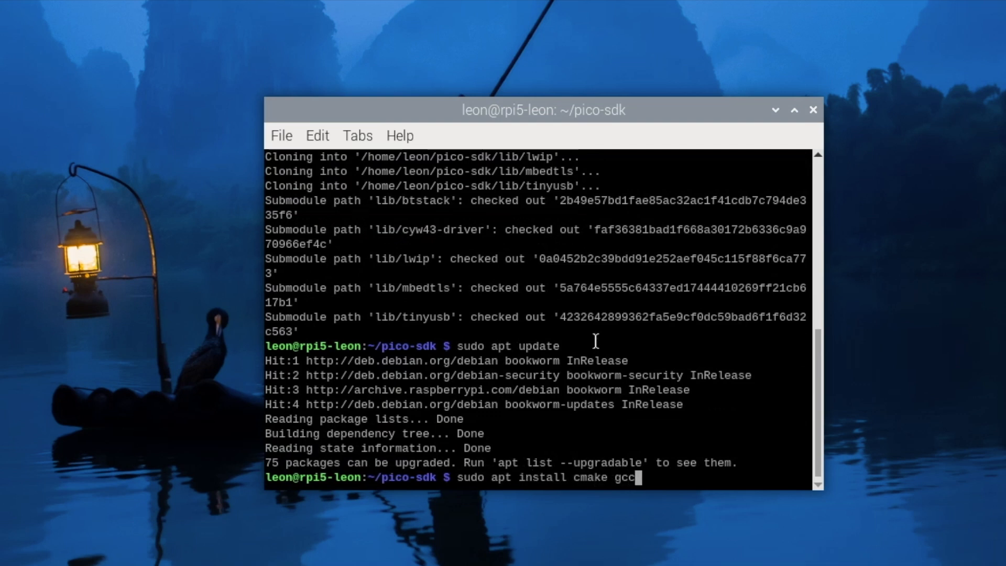
type("-arm-none")
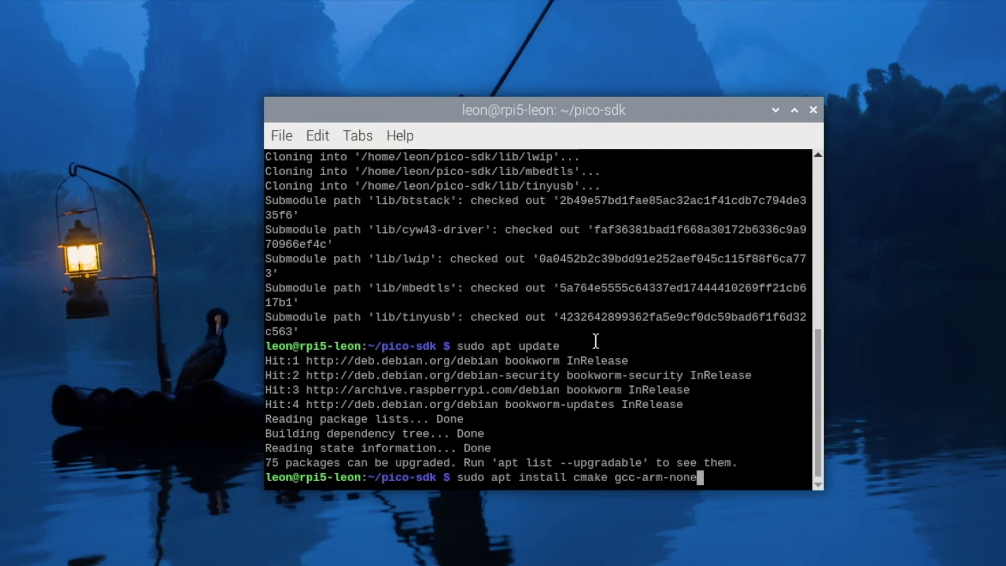
type("eabi build-essen")
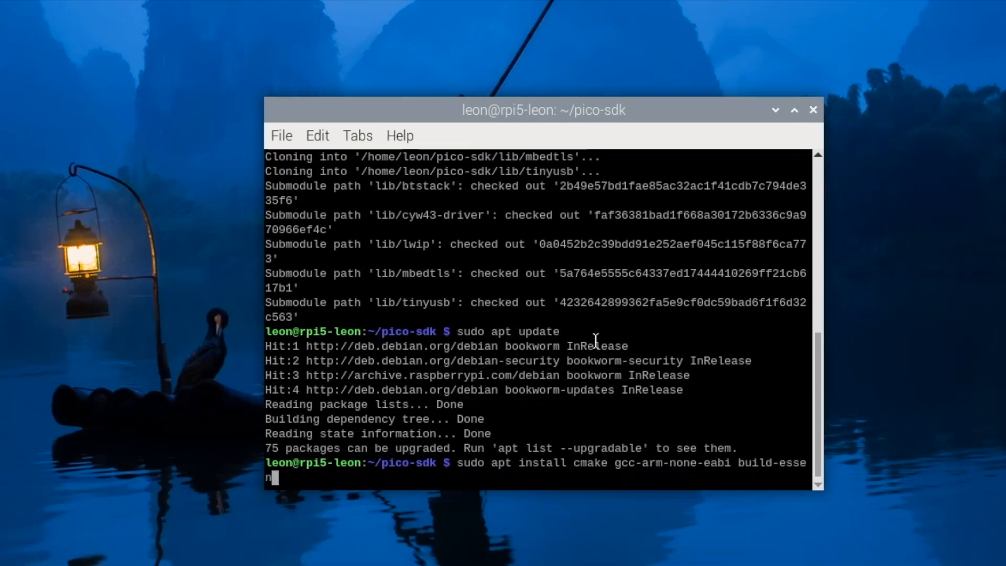
key("Return")
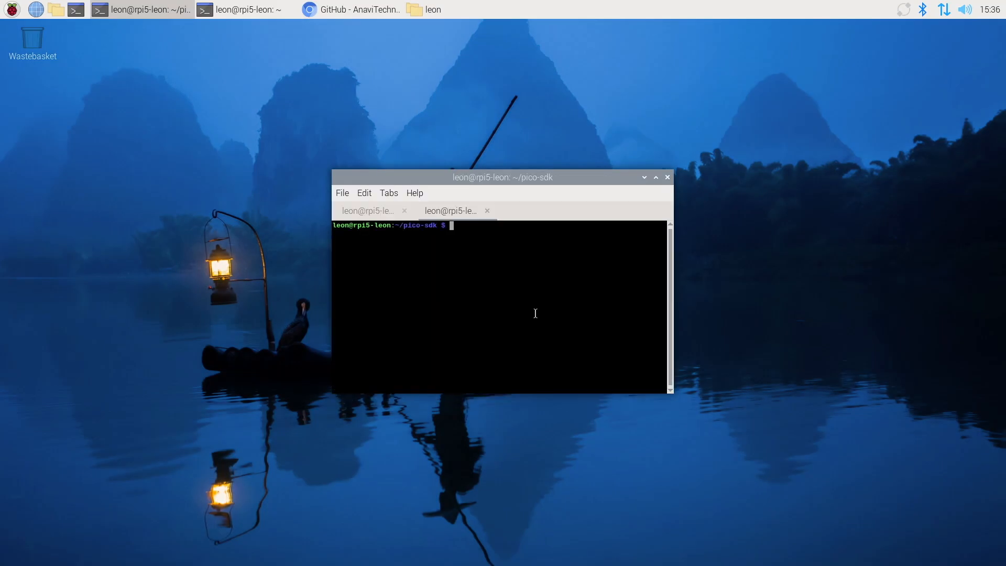
From the home folder, clone the anavi_dev_mic branch of microphone-library-for-pico.
type("cd .")
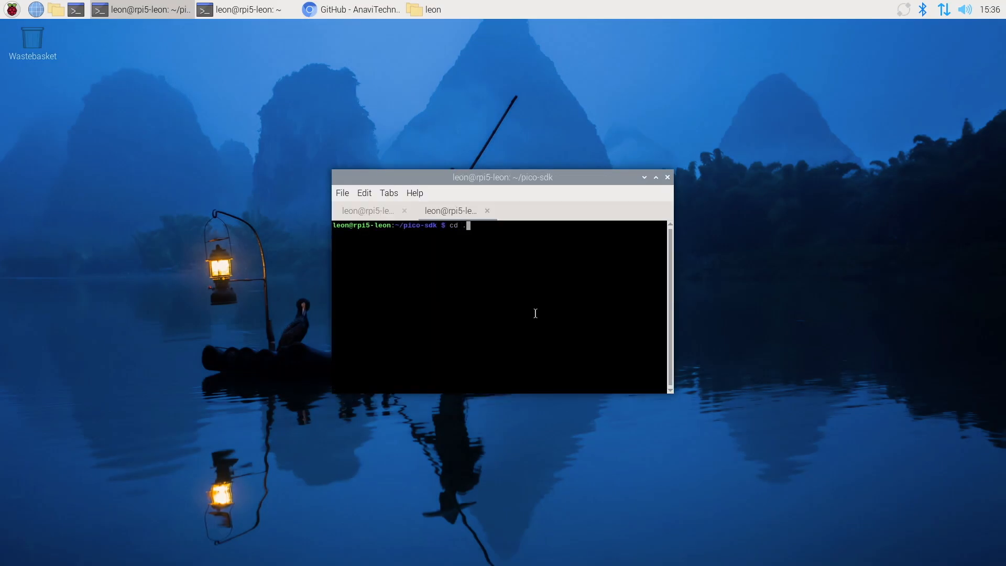
type("git")
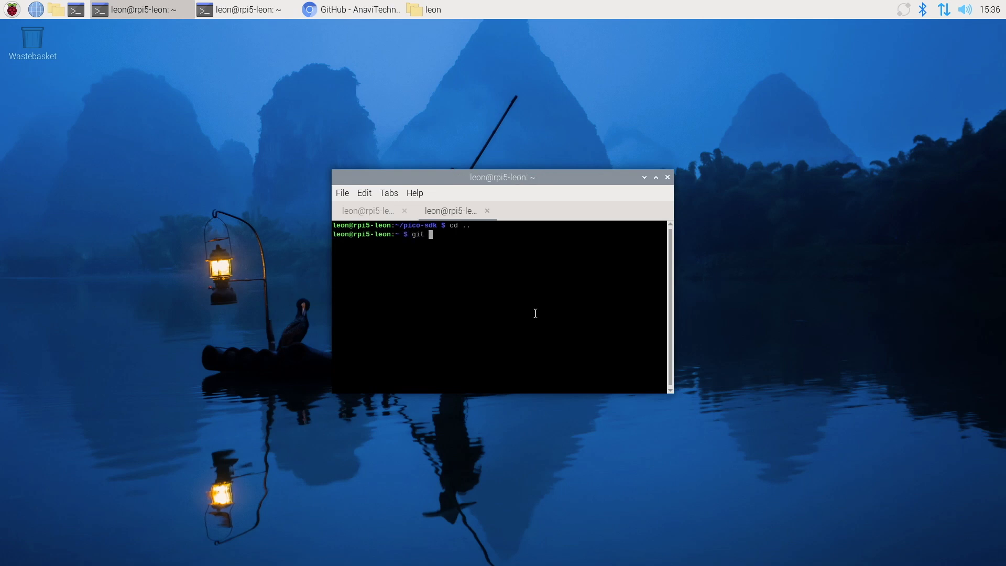
type("clone")
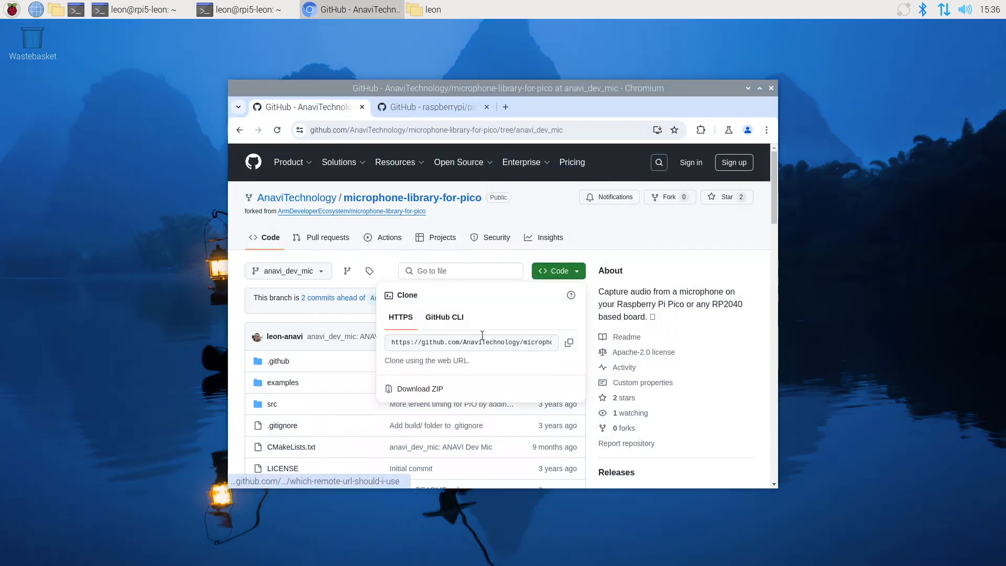
left_click(468, 341)
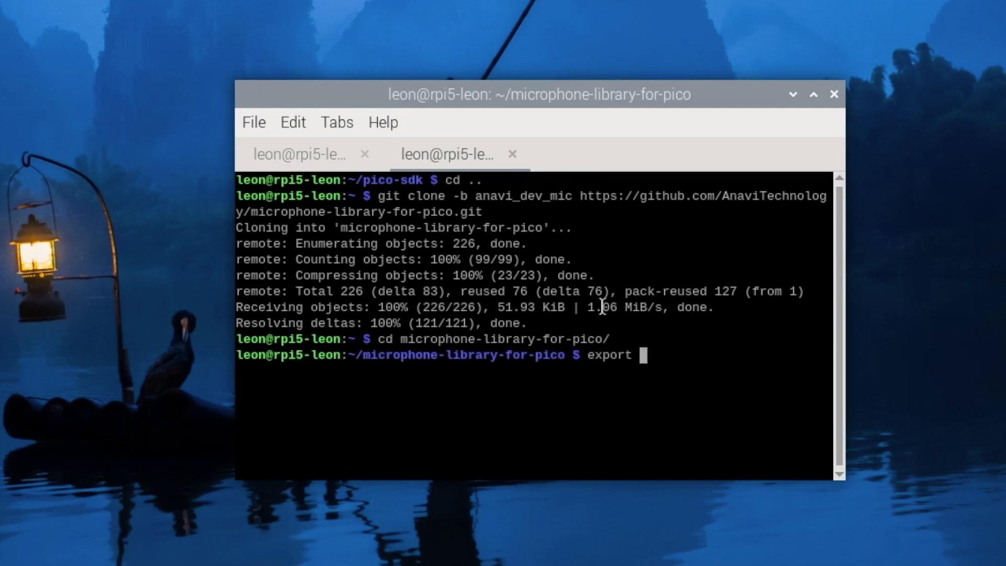
Export PICO_SDK_PATH=/home/leon/pico-sdk/ and create a build folder.
type("PICO_SDK_")
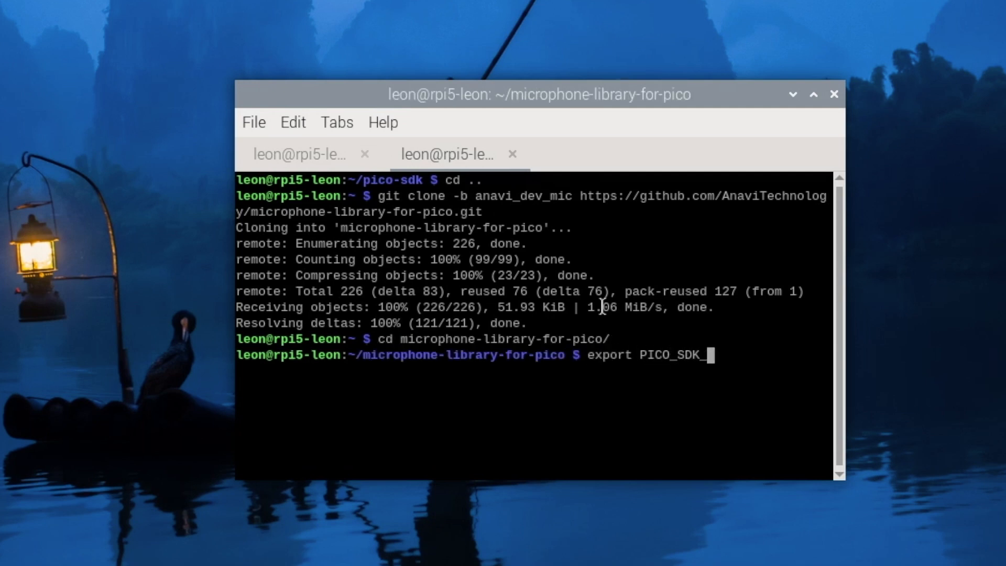
type("PATH")
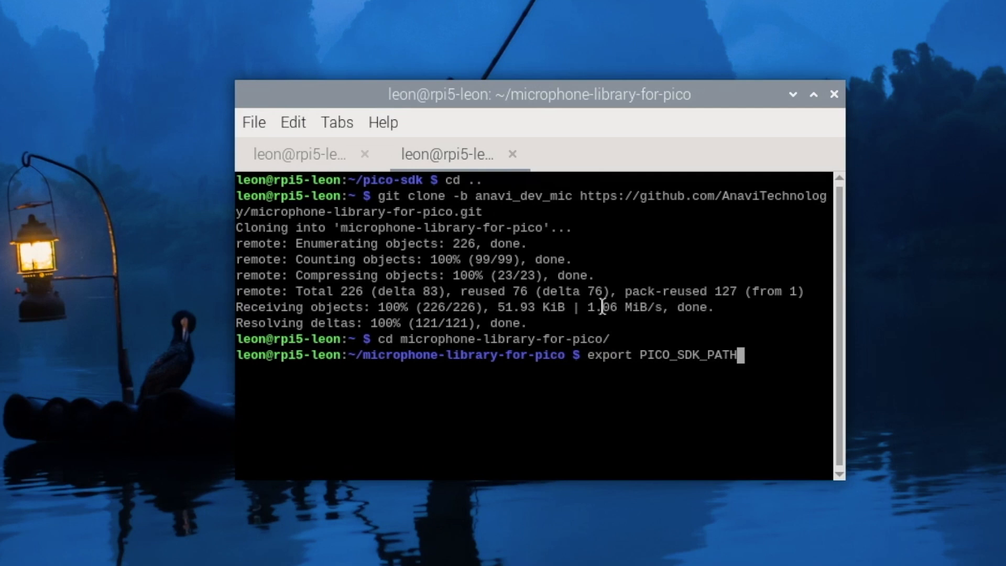
type("=/home/leon/pico-sdk/")
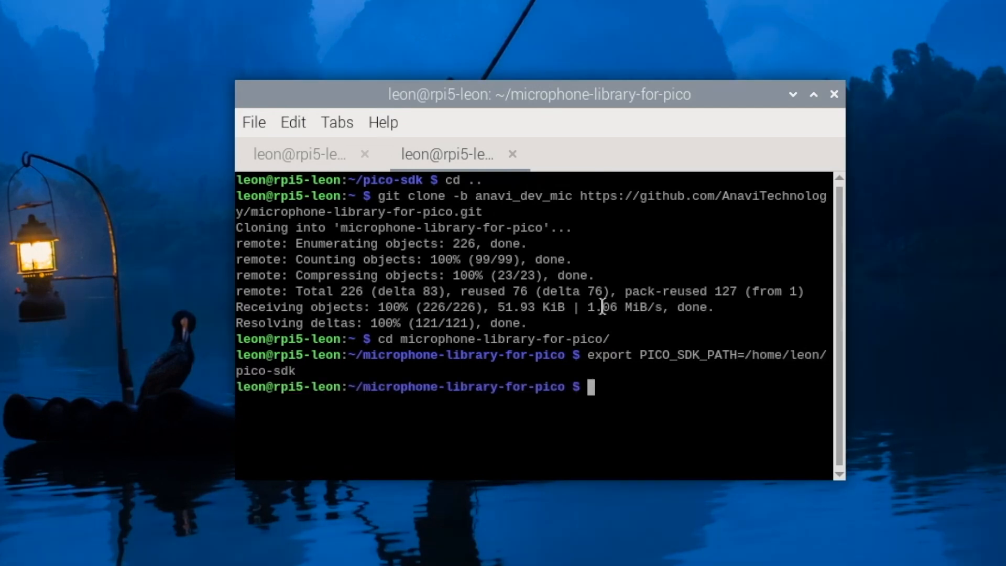
type("mkdir build")
type("cm")
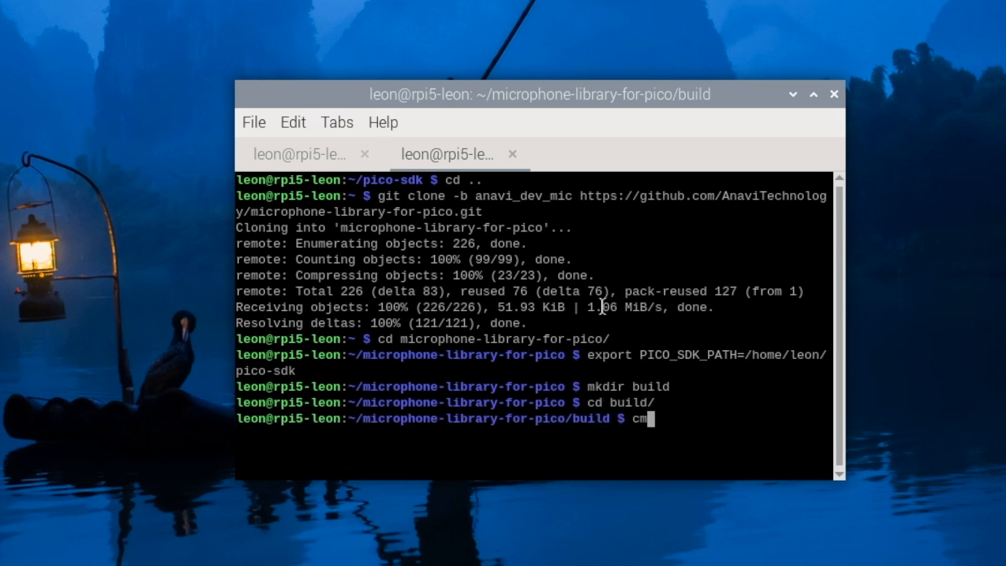
Configure the firmware build with cmake .. -DPICO_BOARD=pico.
type("ake .. -D")
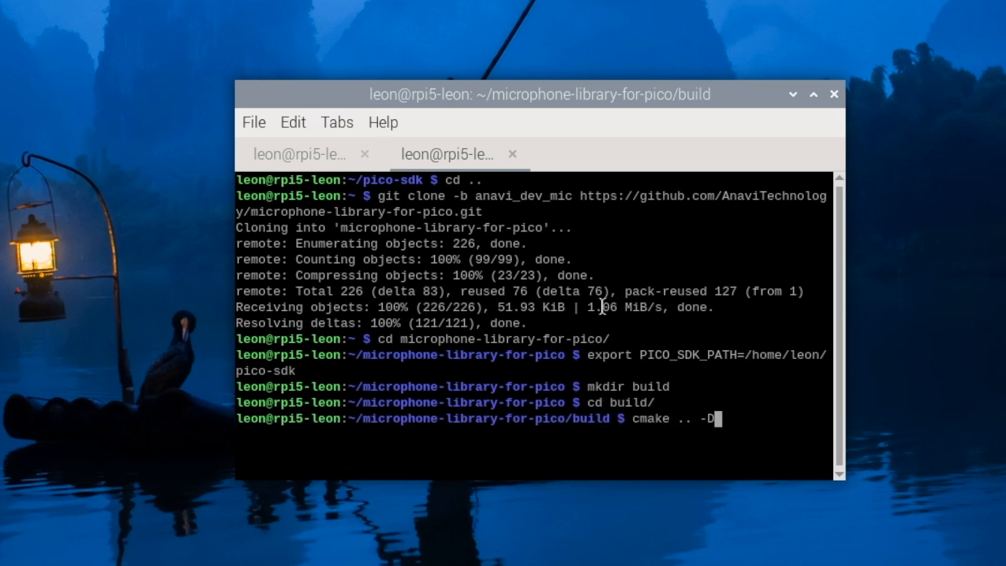
type("PICO_")
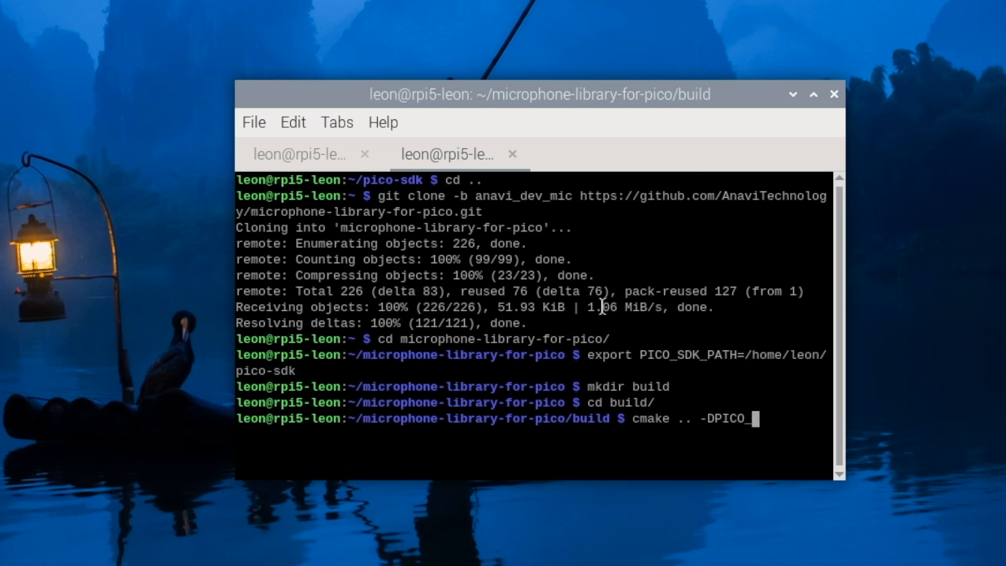
type("BOARD=pico")
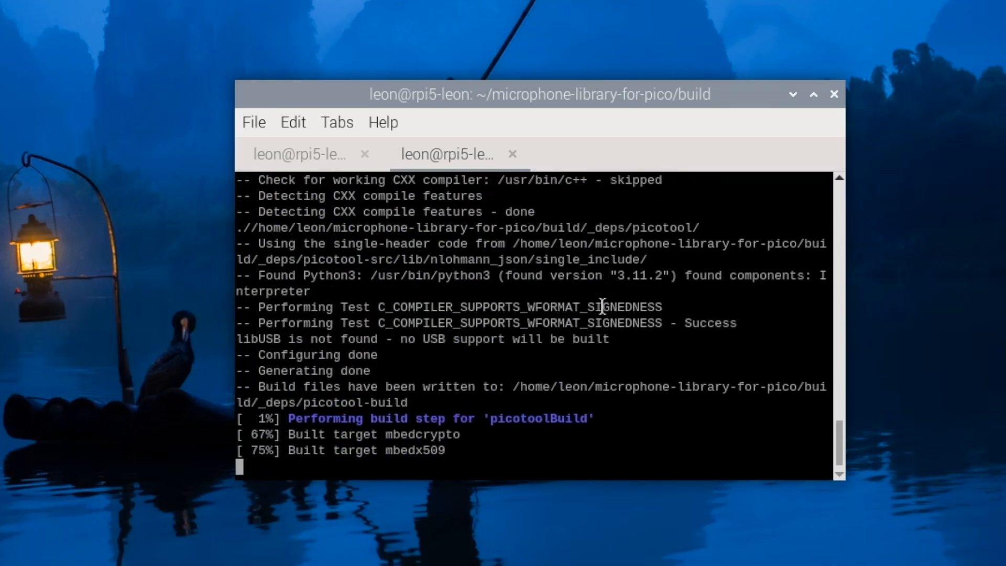
List the build output and select the anavi_dev_mic.uf2 file name.
scroll("down", 3)
type("ls examples/anavi_dev_mic/")
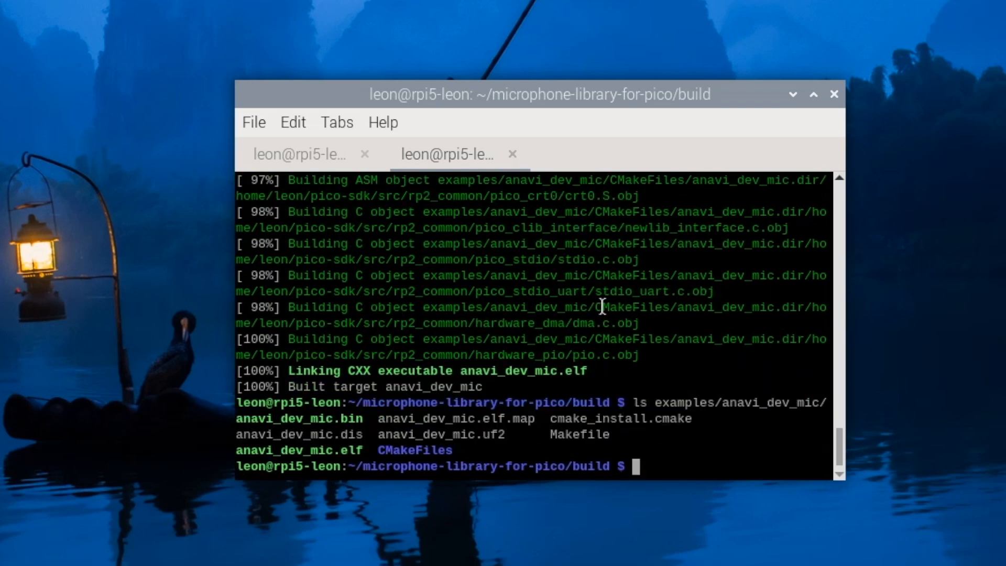
double_click(441, 434)
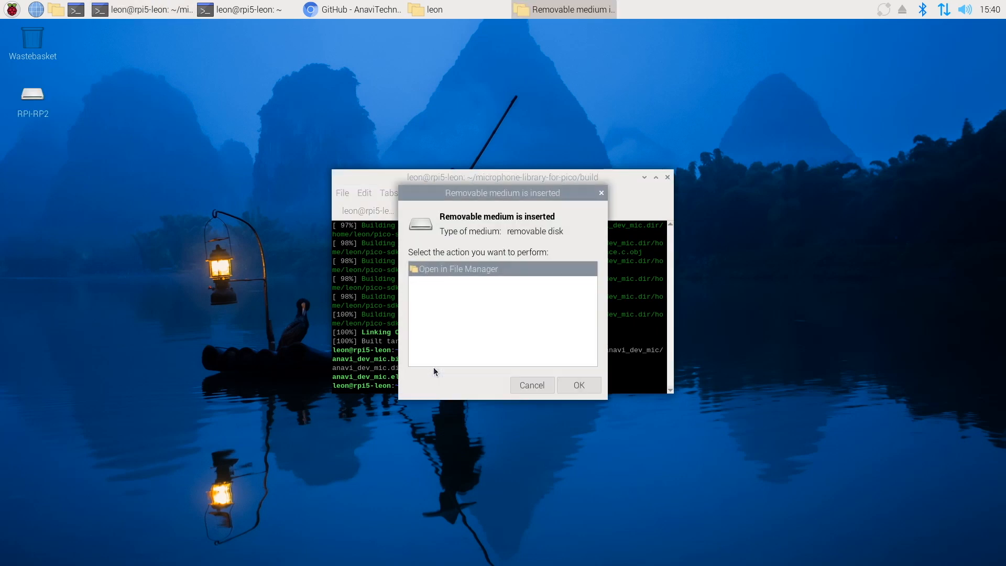
mouse_move(497, 329)
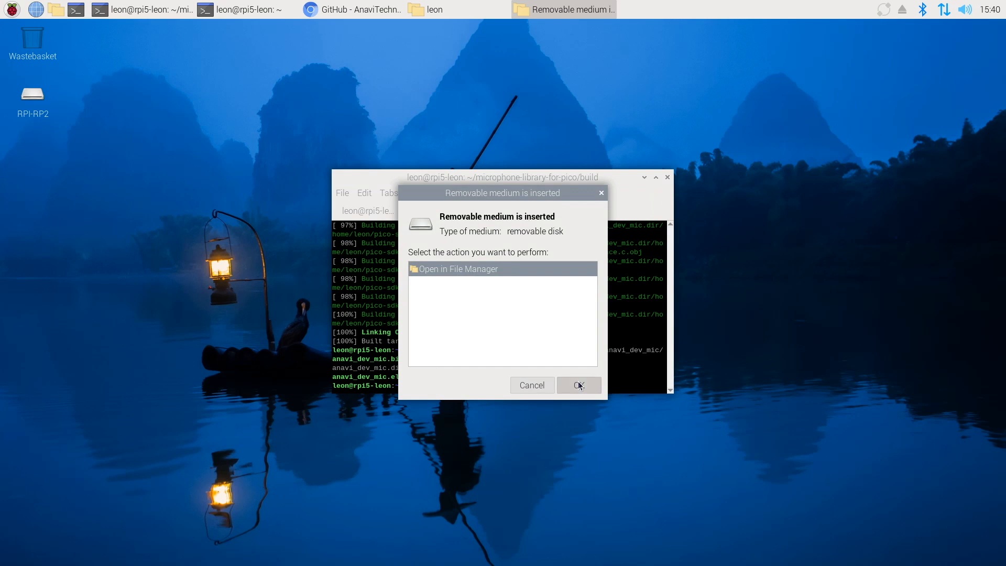
Confirm opening the inserted RPI-RP2 drive in the file manager.
left_click(576, 385)
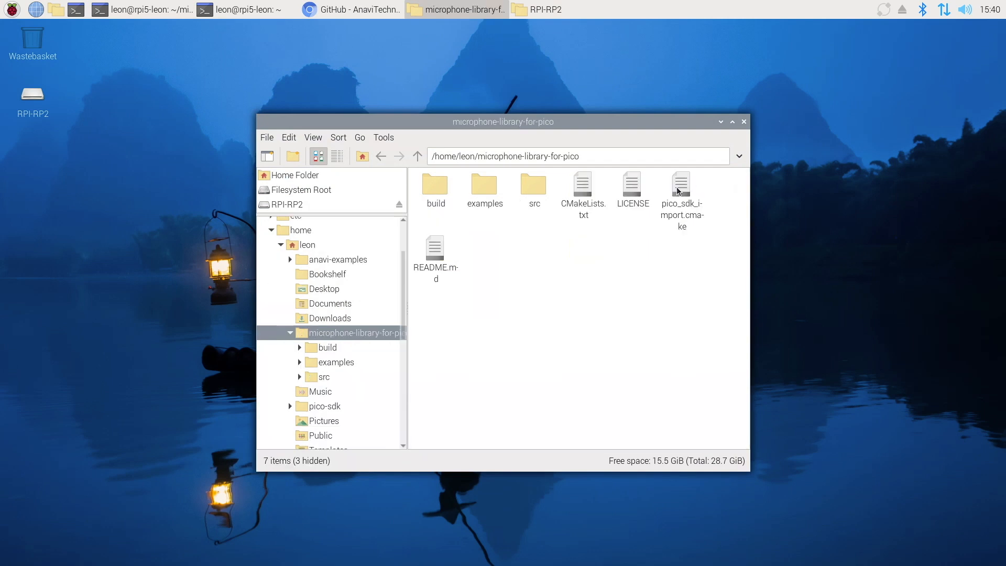
Browse to build/examples/anavi_dev_mic and copy anavi_dev_mic.uf2 onto the RPI-RP2 drive.
double_click(435, 186)
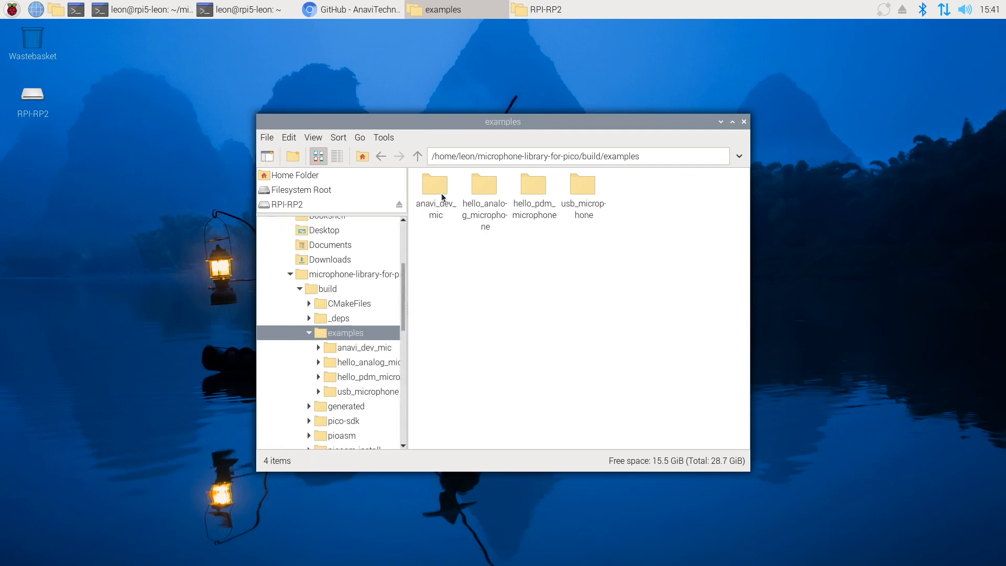
double_click(435, 187)
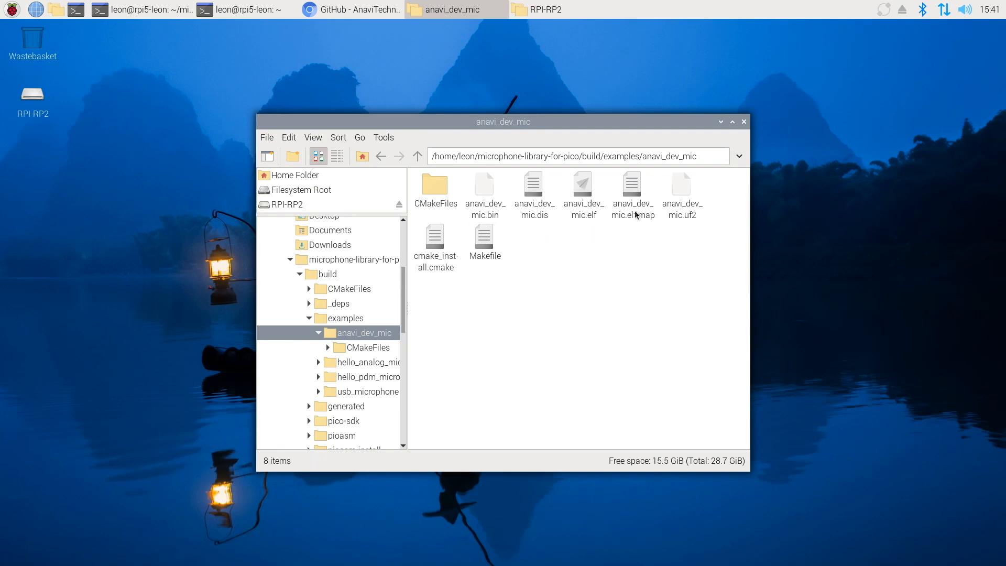
right_click(682, 192)
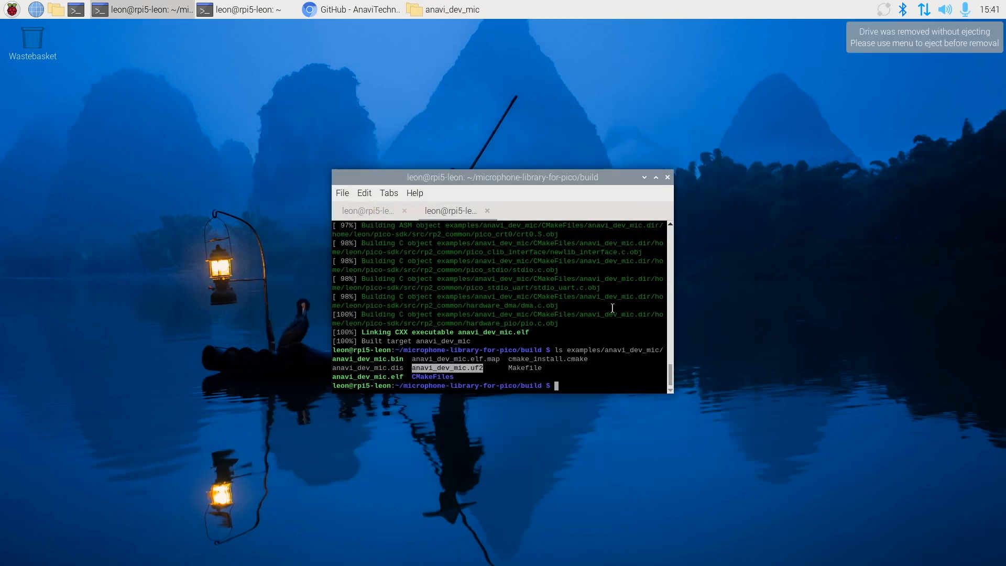
mouse_move(607, 311)
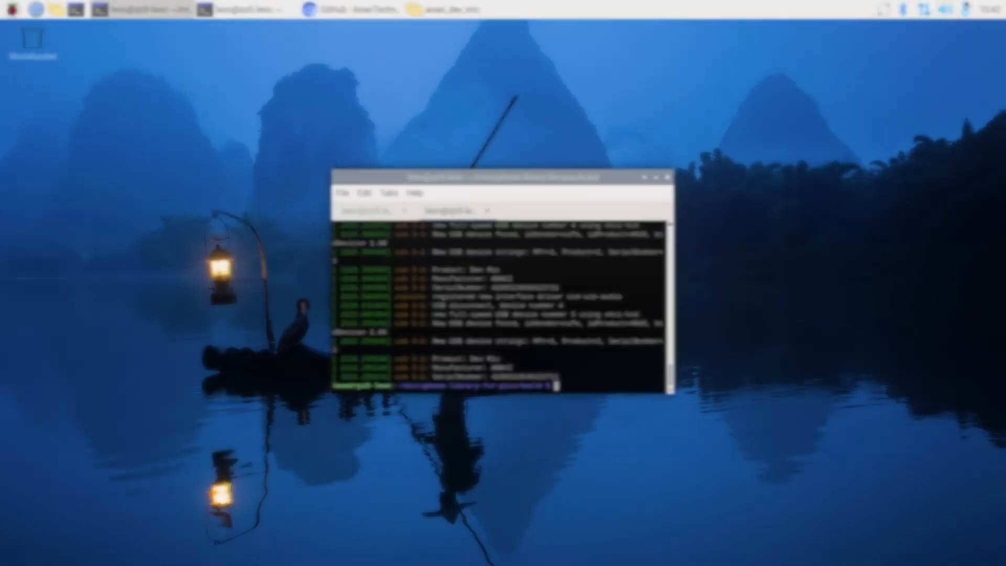
Show the dmesg log lines reporting the new ANAVI Dev Mic USB device.
left_click(945, 10)
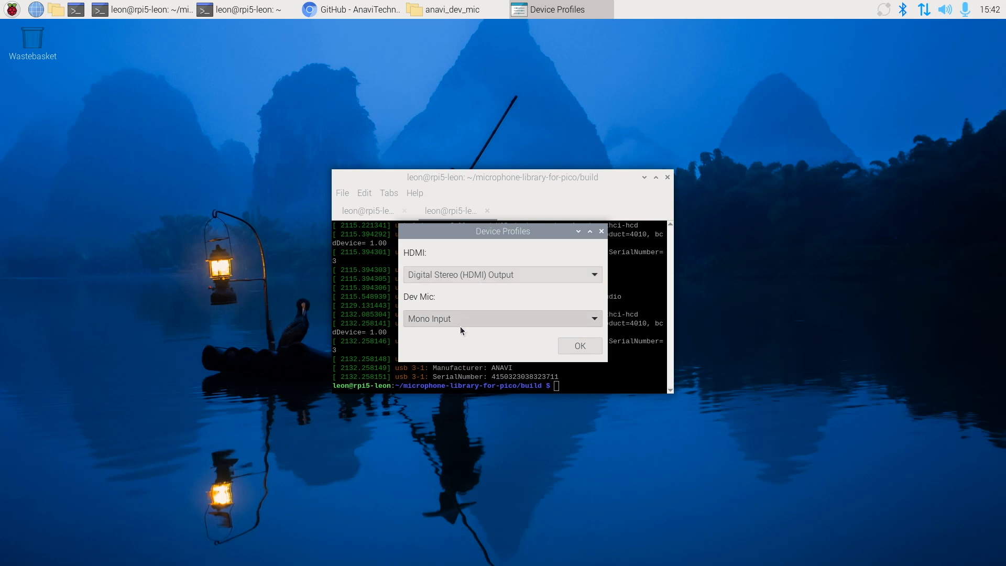
mouse_move(429, 309)
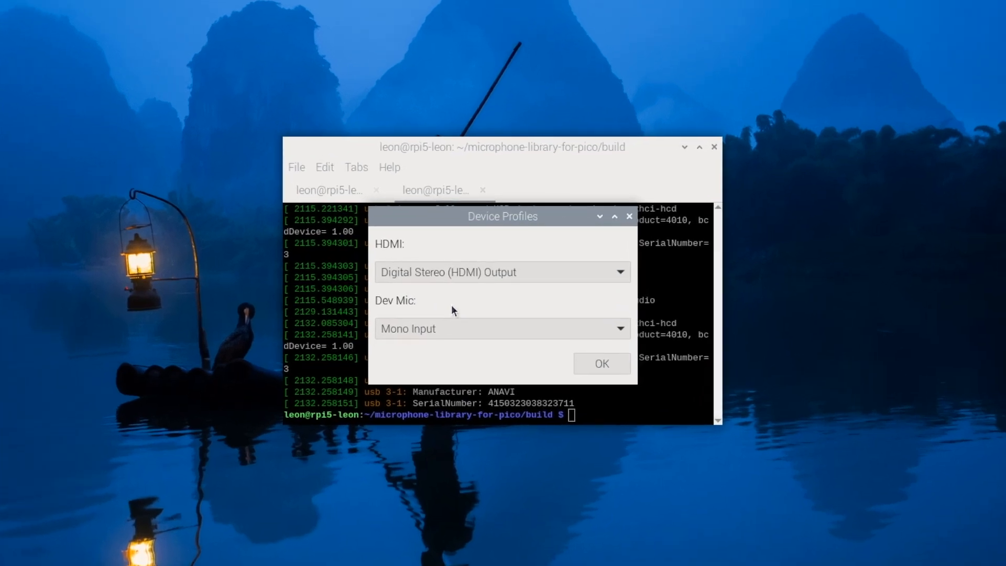
Set the Dev Mic profile to Mono Input and confirm the Device Profiles settings.
left_click(502, 328)
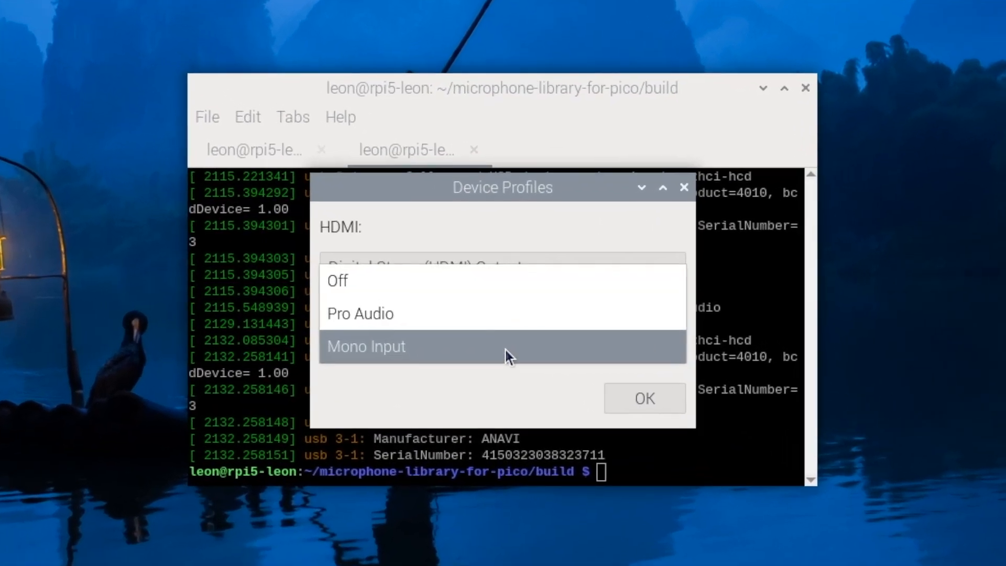
left_click(366, 347)
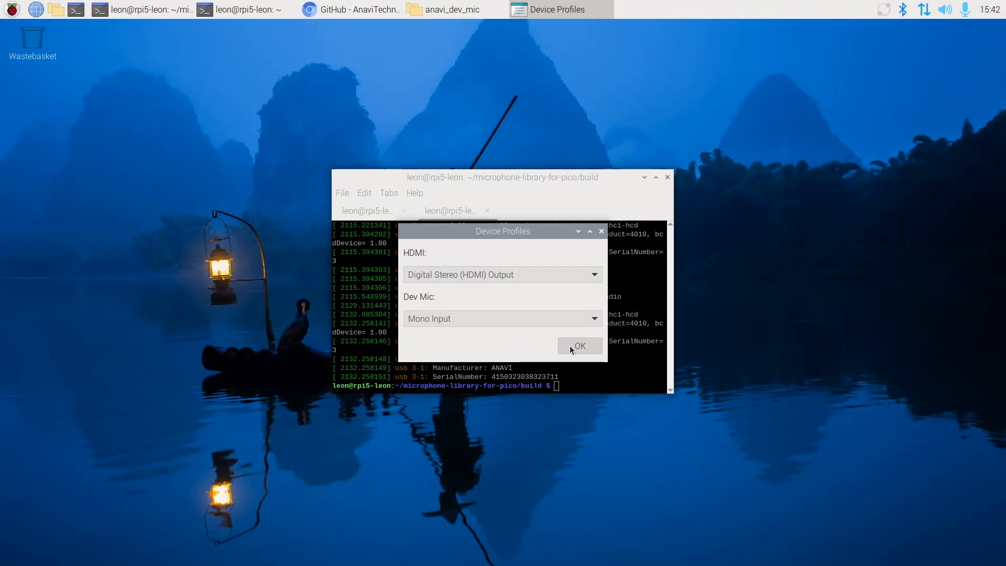
left_click(579, 346)
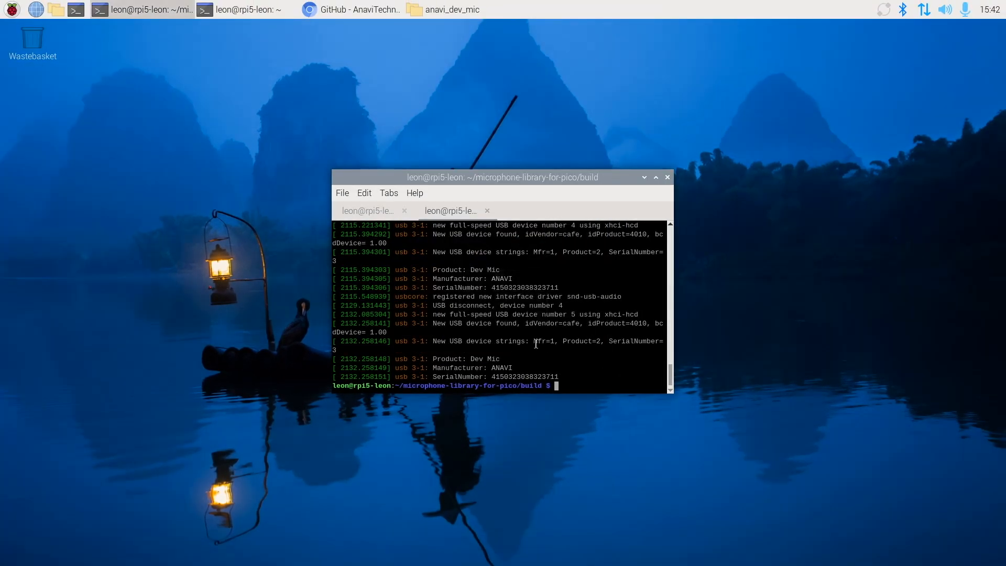